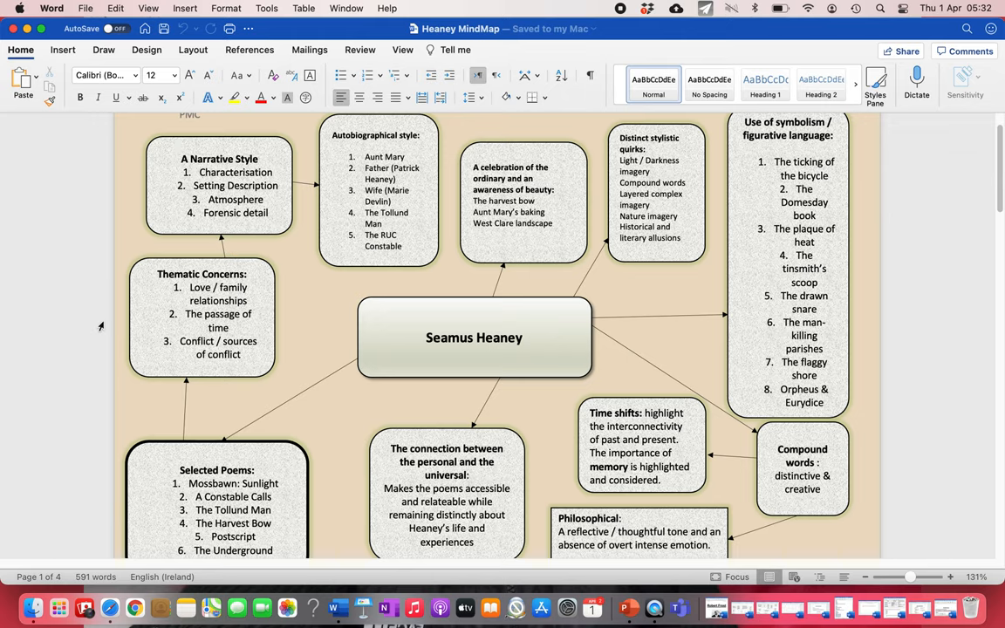
- Select the A Narrative Style box on the Heaney mind map for editing
{"action": "left_click", "coordinate": [180, 146]}
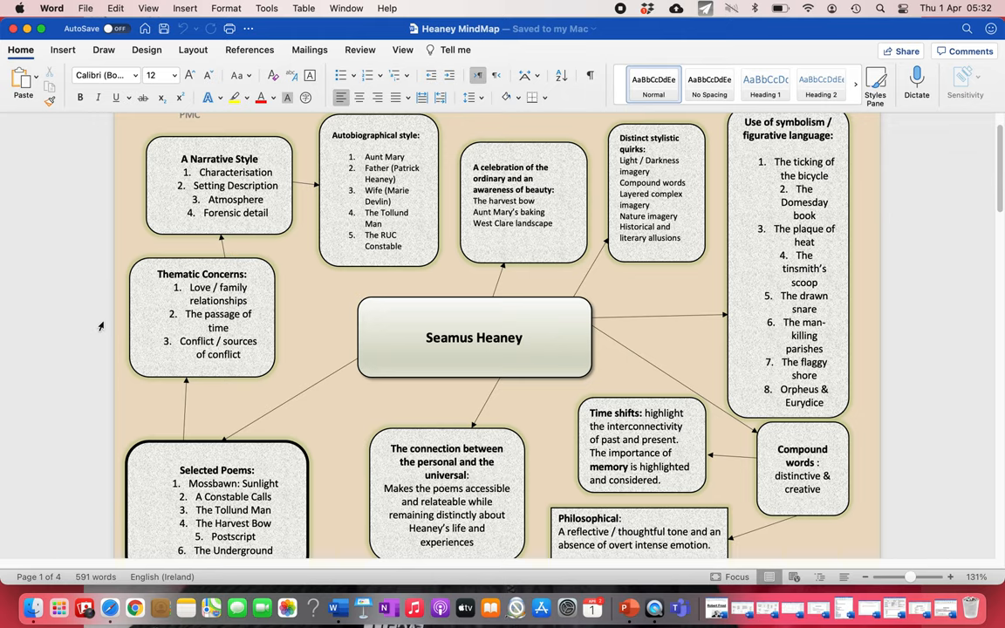
{"action": "left_click", "coordinate": [180, 148]}
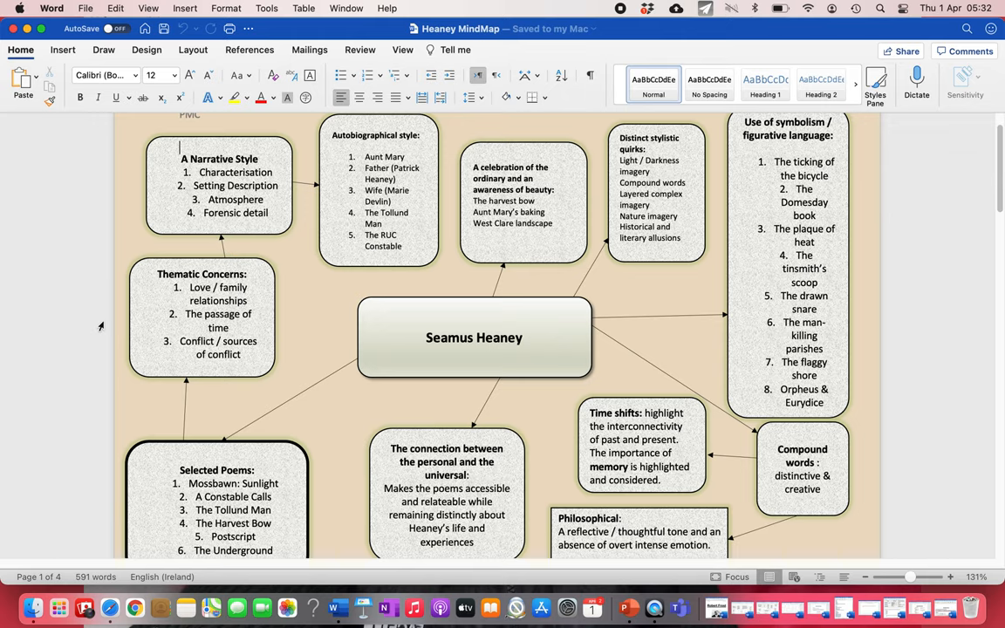
{"action": "mouse_move", "coordinate": [143, 280]}
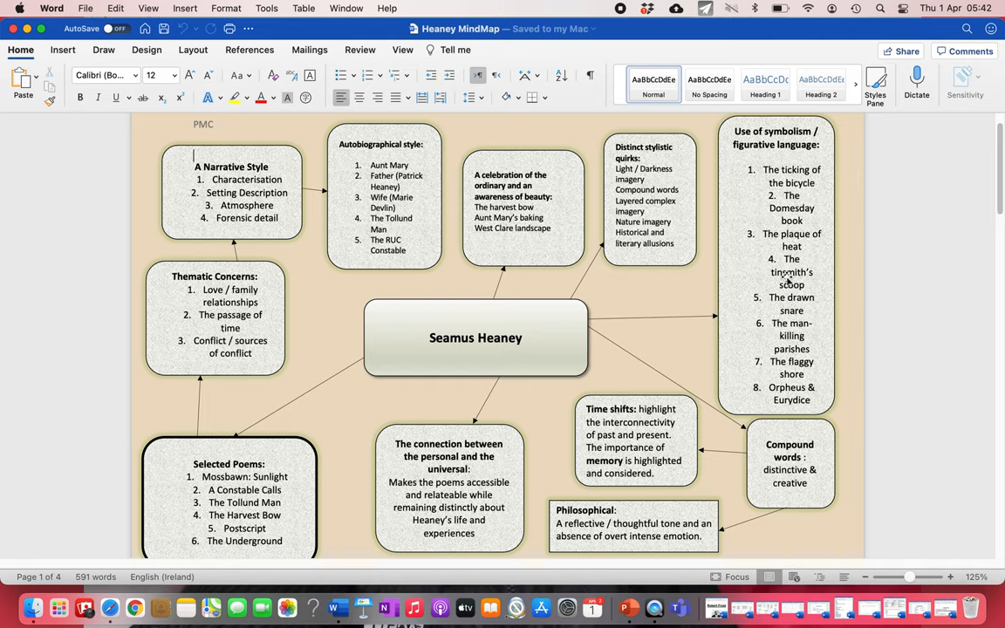
{"action": "mouse_move", "coordinate": [553, 209]}
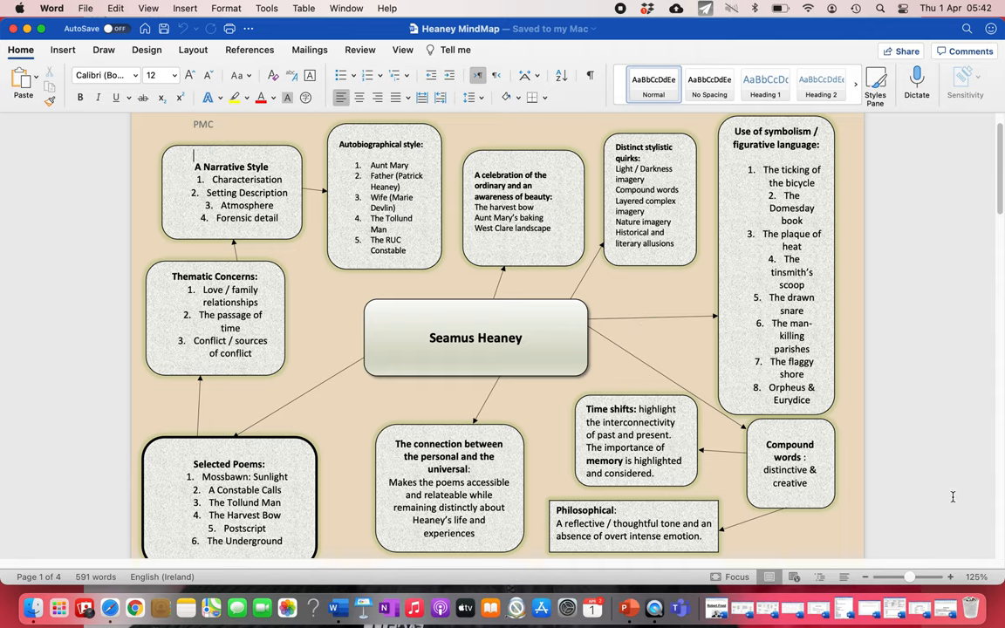
{"action": "mouse_move", "coordinate": [783, 457]}
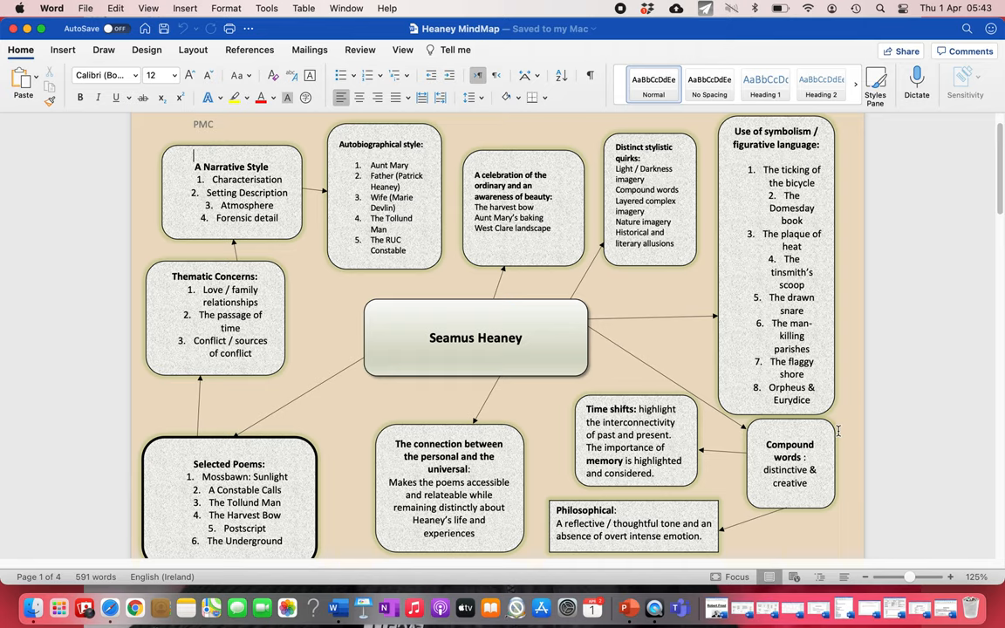
{"action": "mouse_move", "coordinate": [998, 479]}
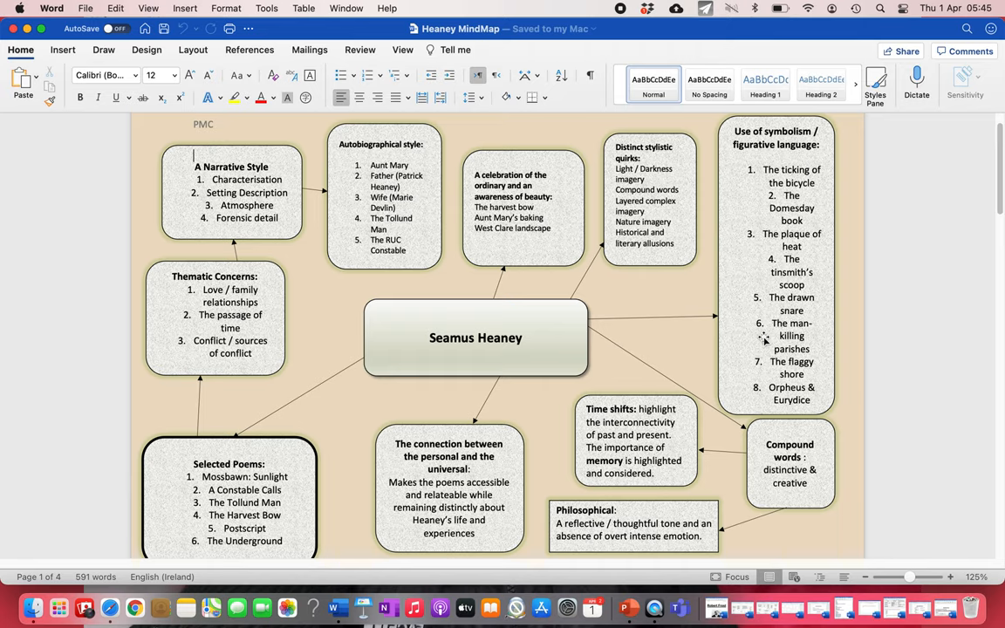
{"action": "mouse_move", "coordinate": [781, 337]}
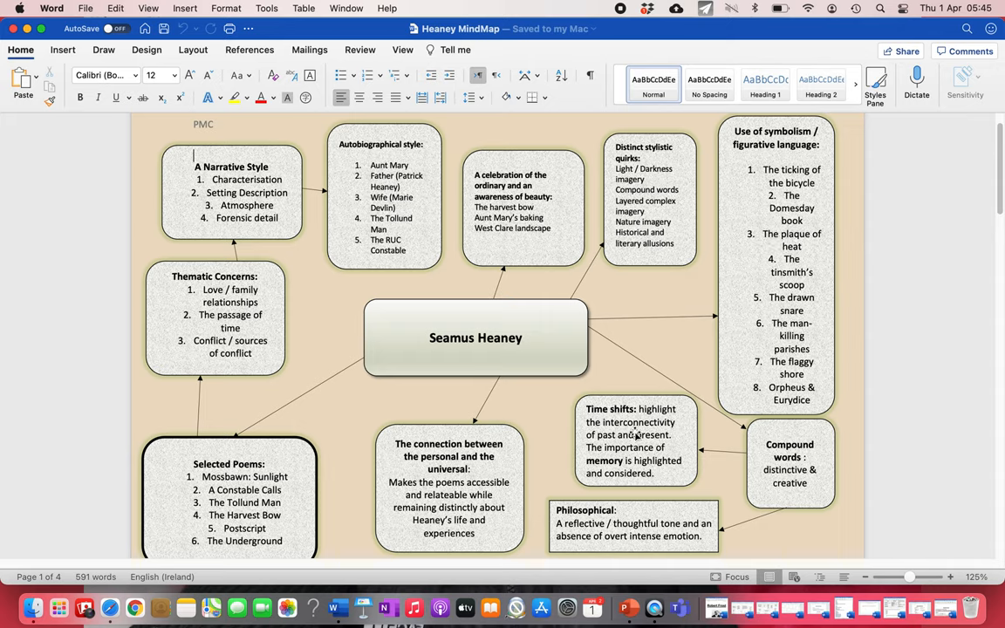
{"action": "mouse_move", "coordinate": [637, 448]}
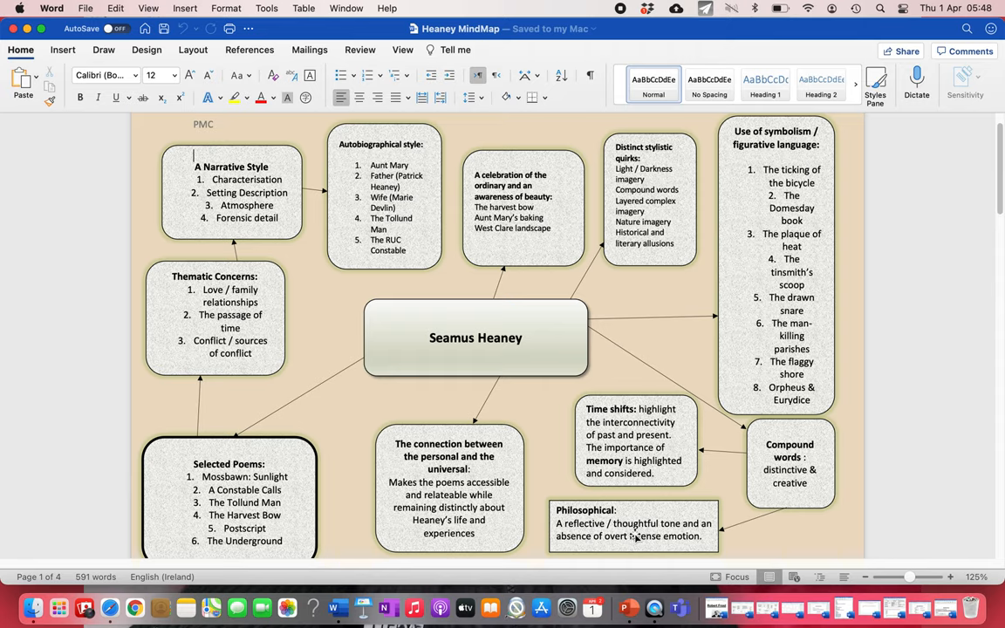
- Scroll down to page 2 showing the Tollund Man essay question and notes
{"action": "scroll", "scroll_direction": "down", "scroll_amount": 3}
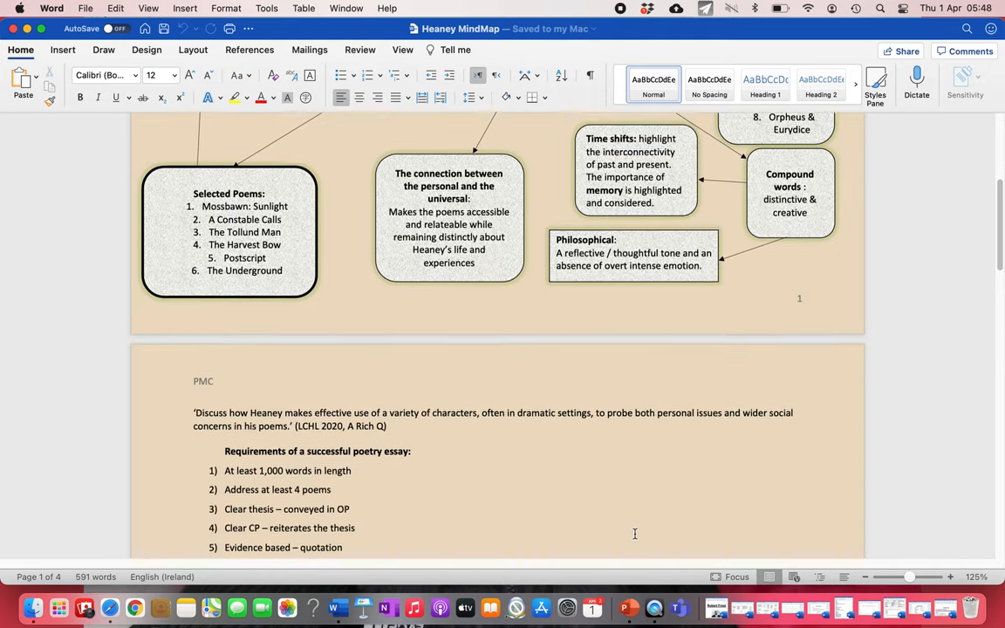
{"action": "scroll", "scroll_direction": "down", "scroll_amount": 3}
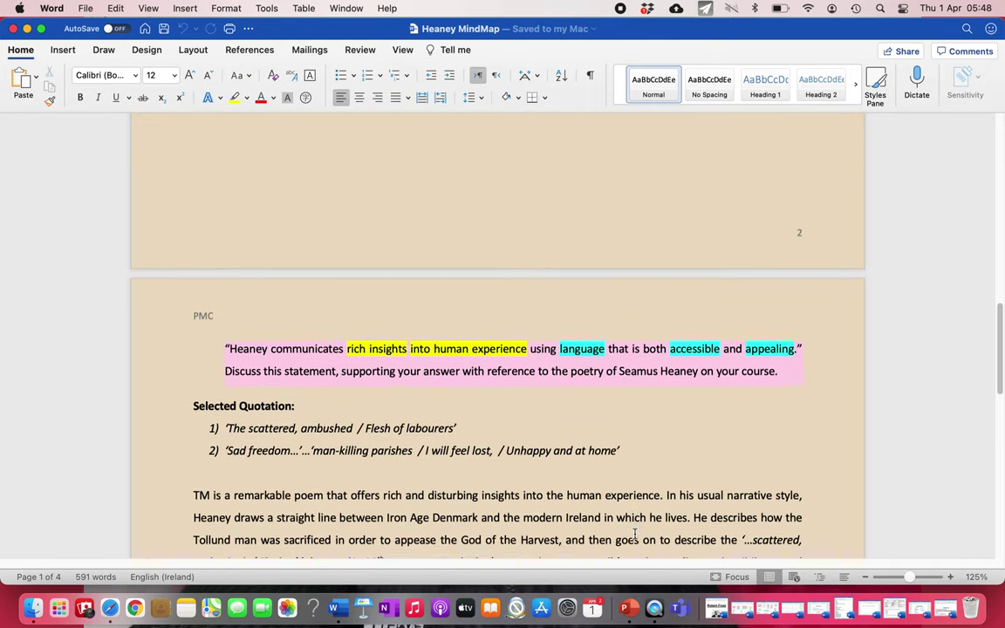
{"action": "scroll", "scroll_direction": "down", "scroll_amount": 3}
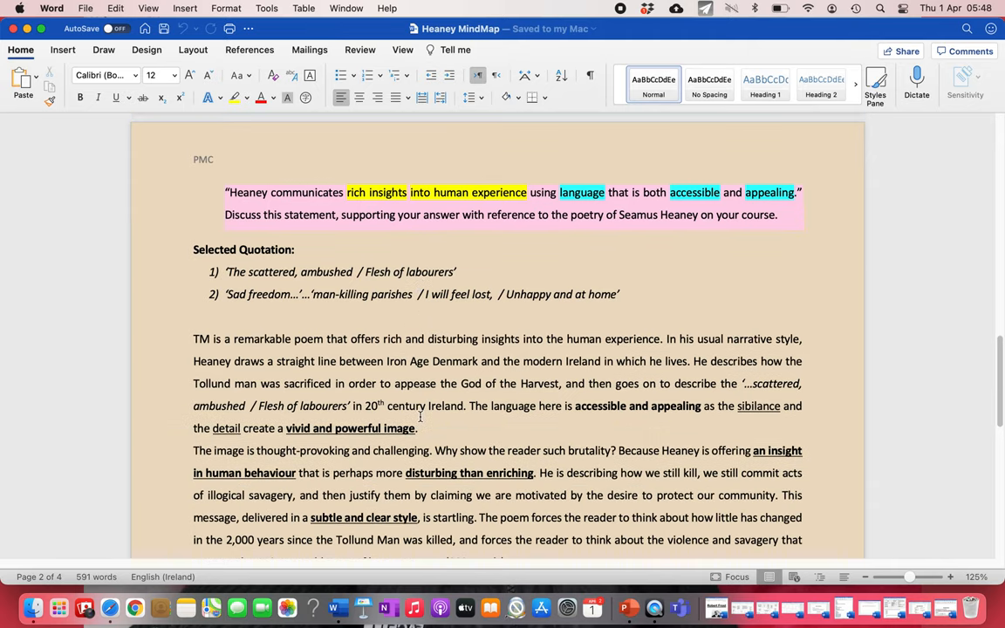
{"action": "scroll", "scroll_direction": "down", "scroll_amount": 3}
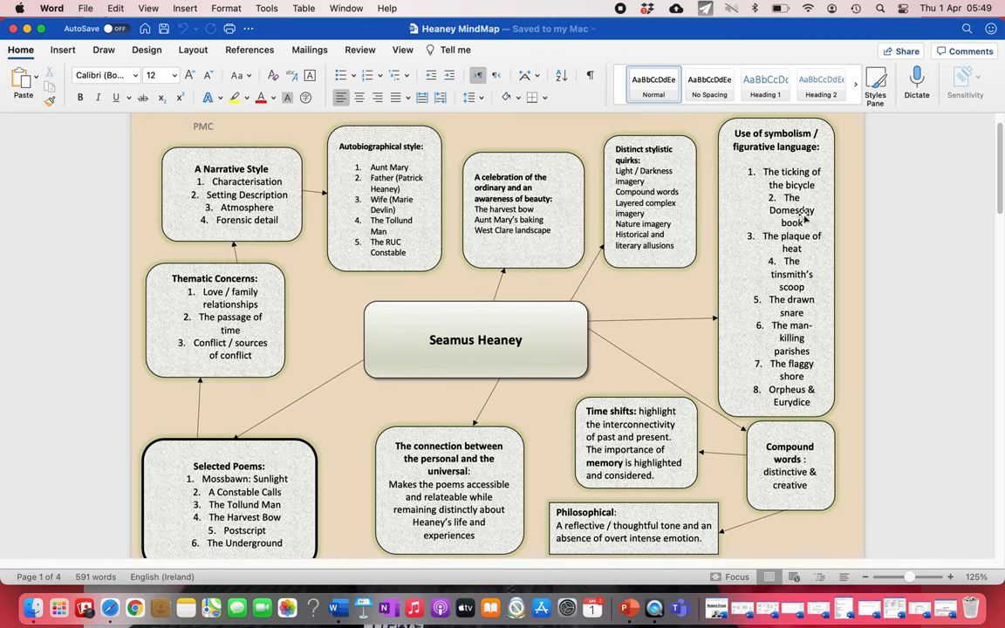
{"action": "mouse_move", "coordinate": [760, 218]}
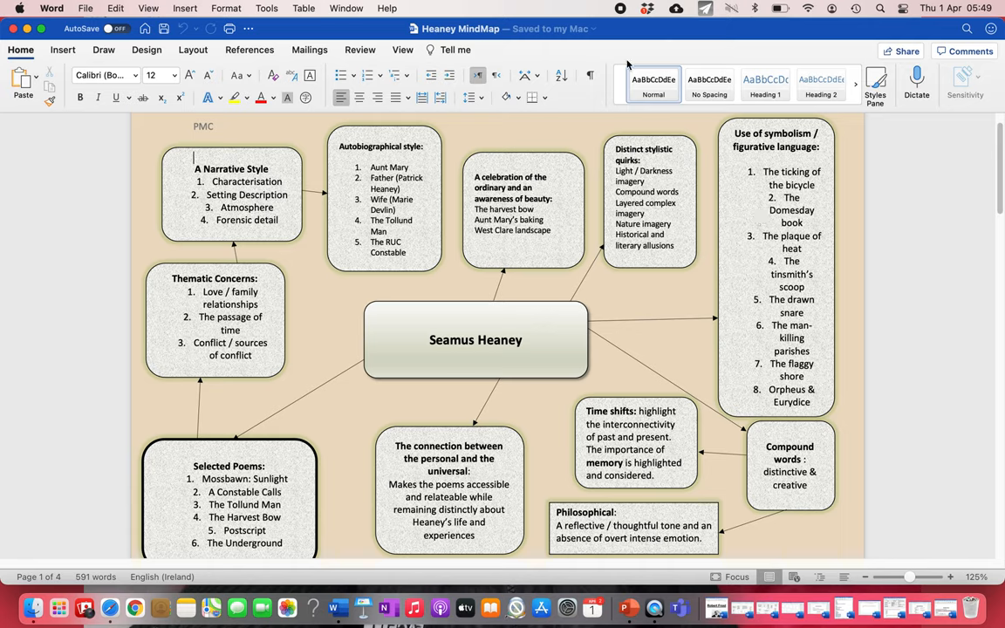
{"action": "mouse_move", "coordinate": [261, 608]}
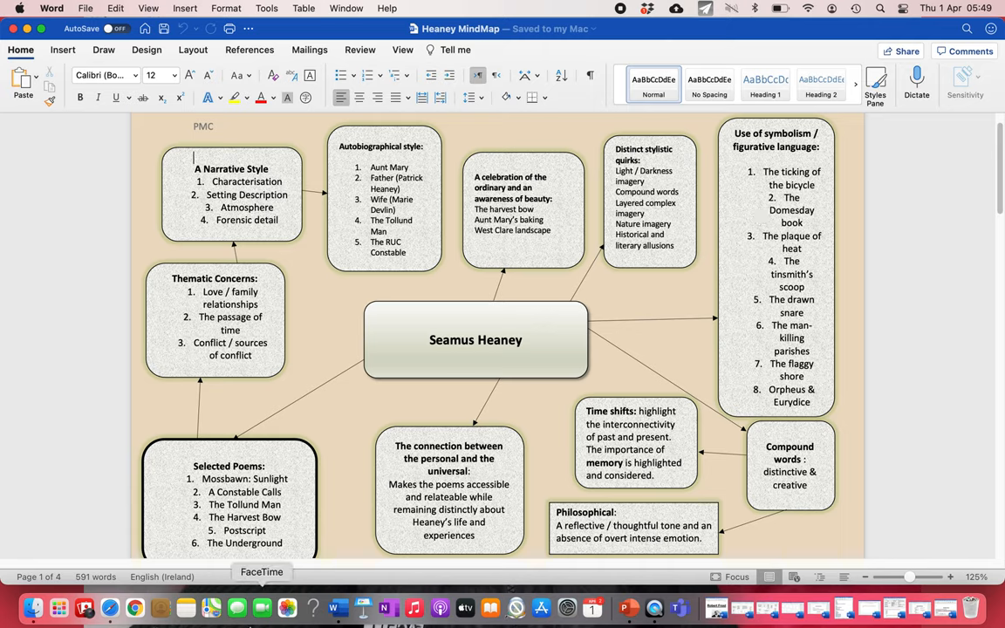